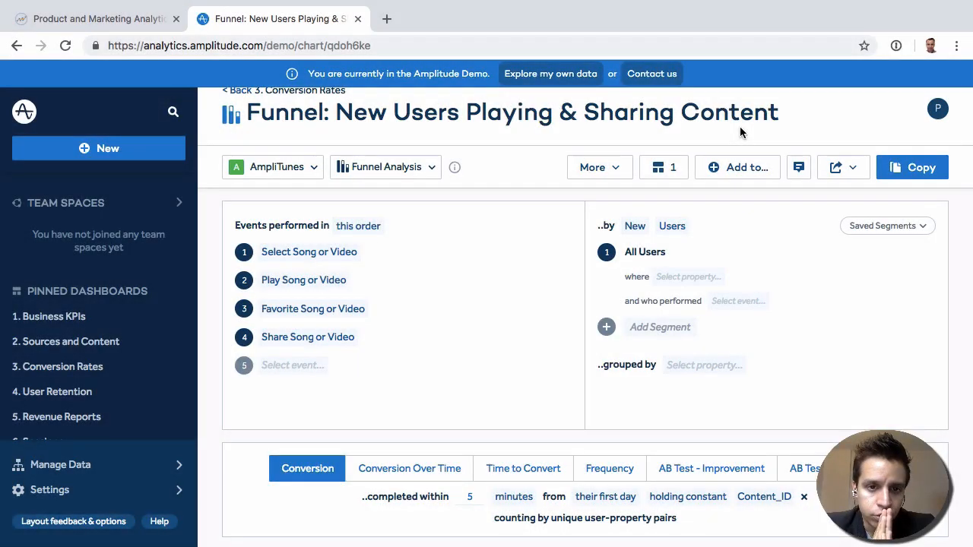
# Create a new Retention chart with New User first event and Any Active Event return.
pyautogui.click(98, 149)
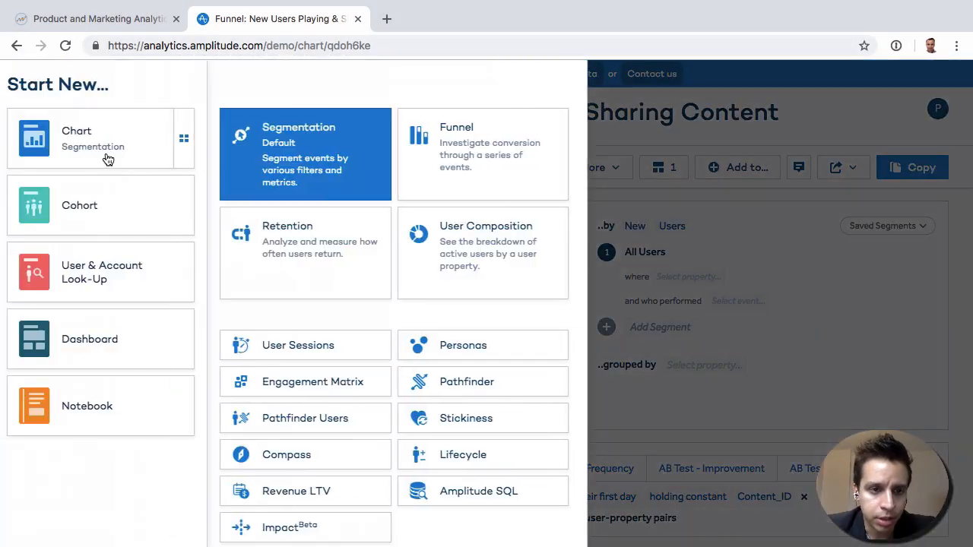
pyautogui.click(76, 137)
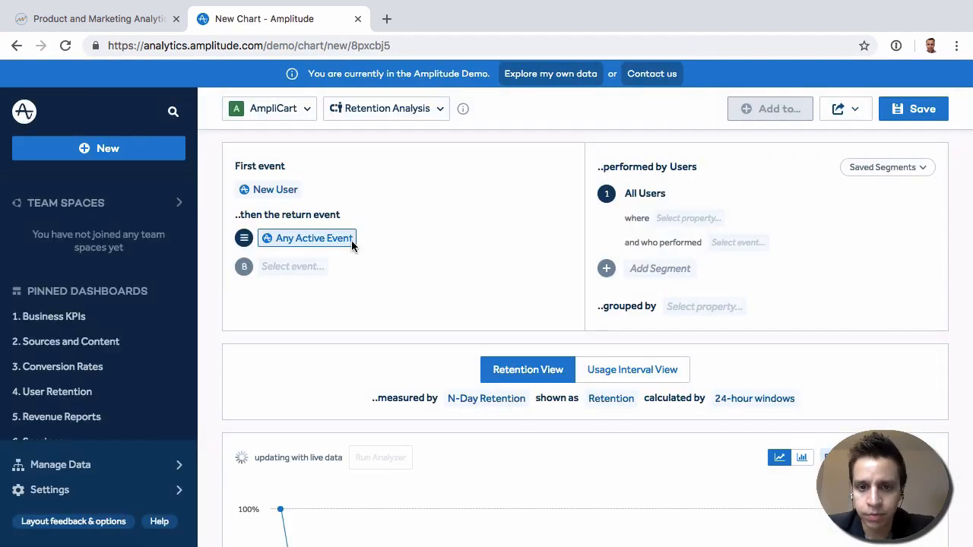
pyautogui.moveTo(350, 244)
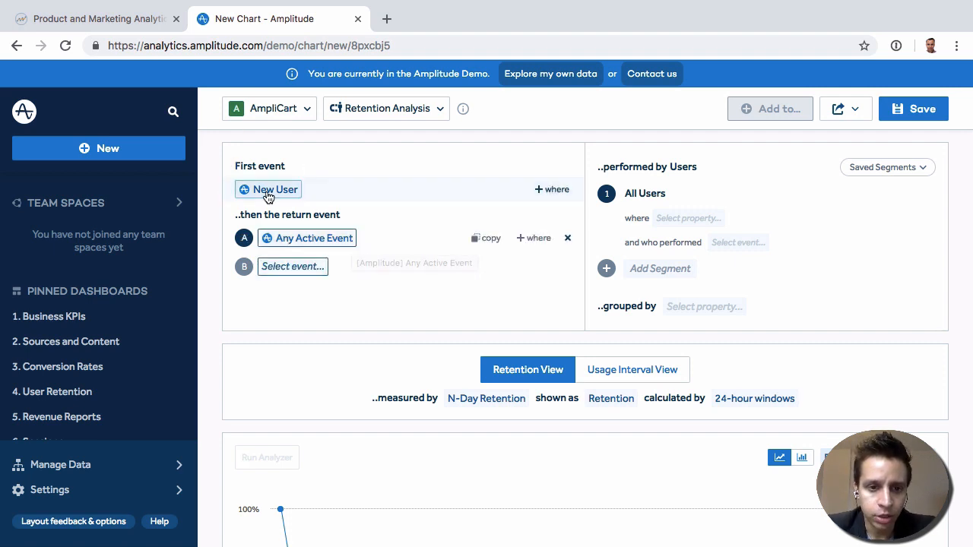
pyautogui.moveTo(325, 191)
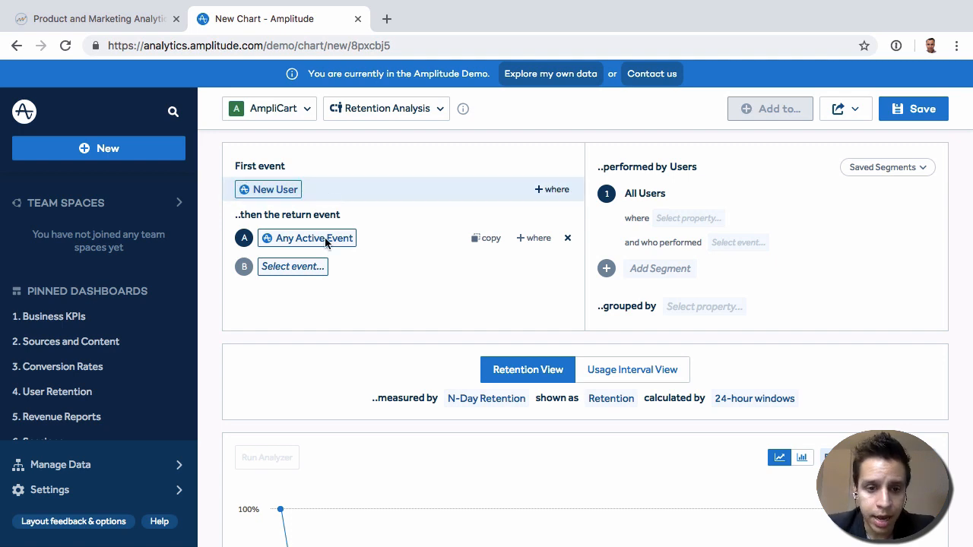
# Choose Complete Purchase from Purchase Flow as the return event and view the daily curve.
pyautogui.click(313, 237)
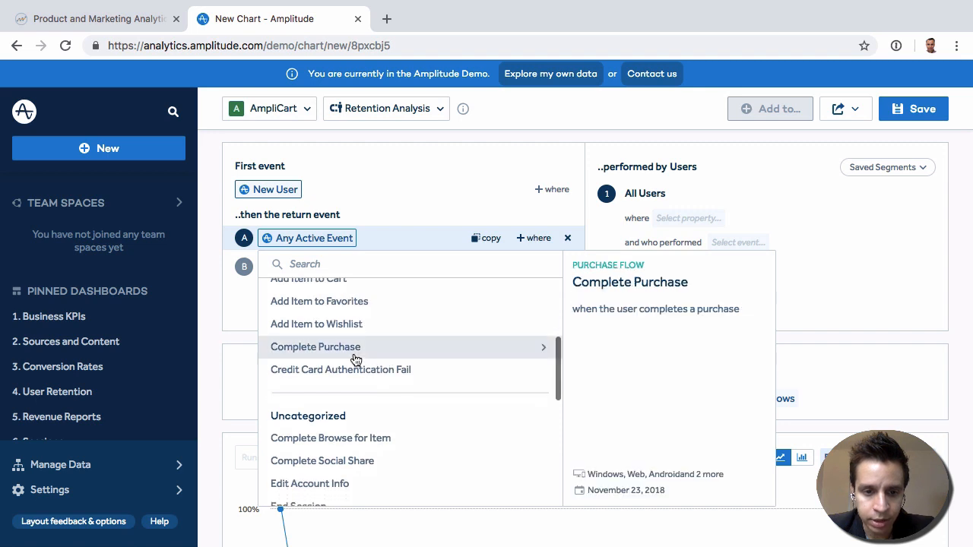
pyautogui.click(315, 346)
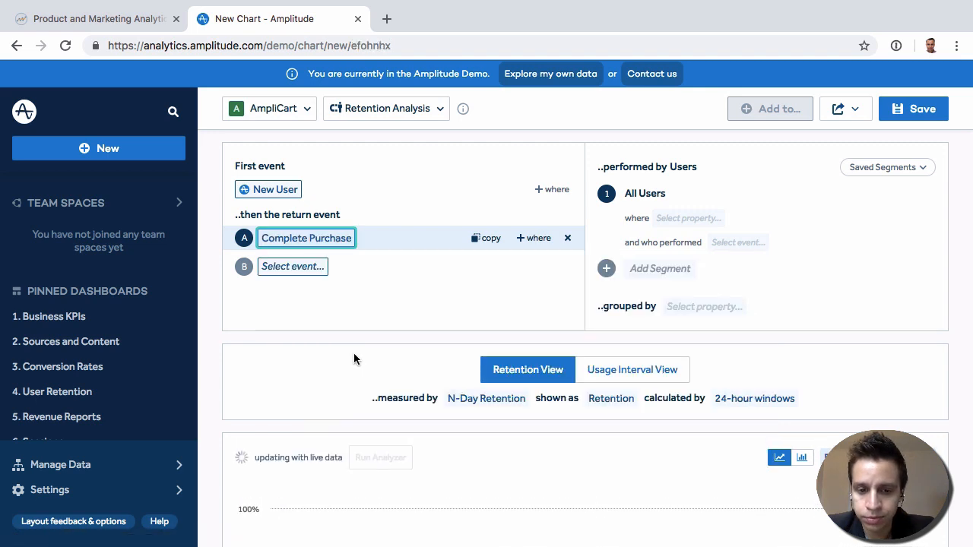
pyautogui.scroll(-3)
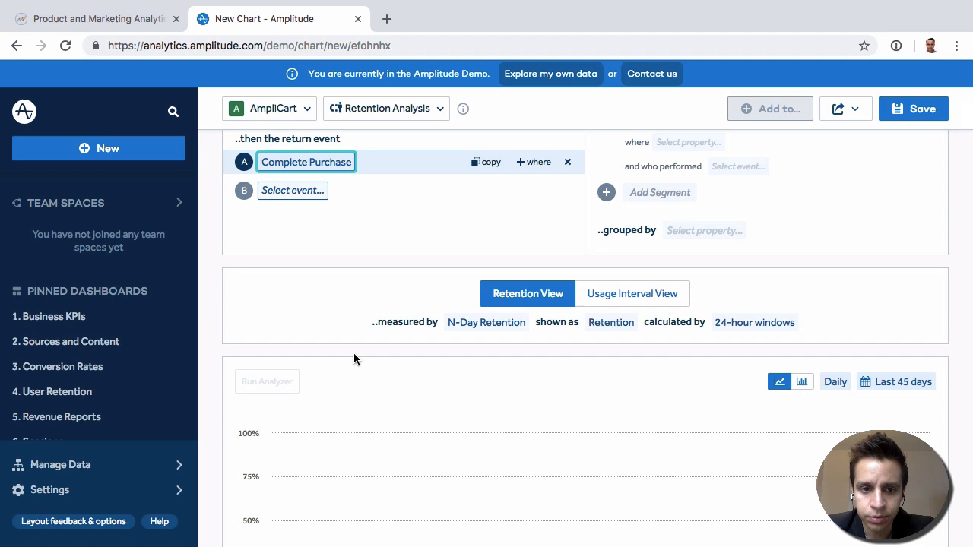
pyautogui.scroll(-3)
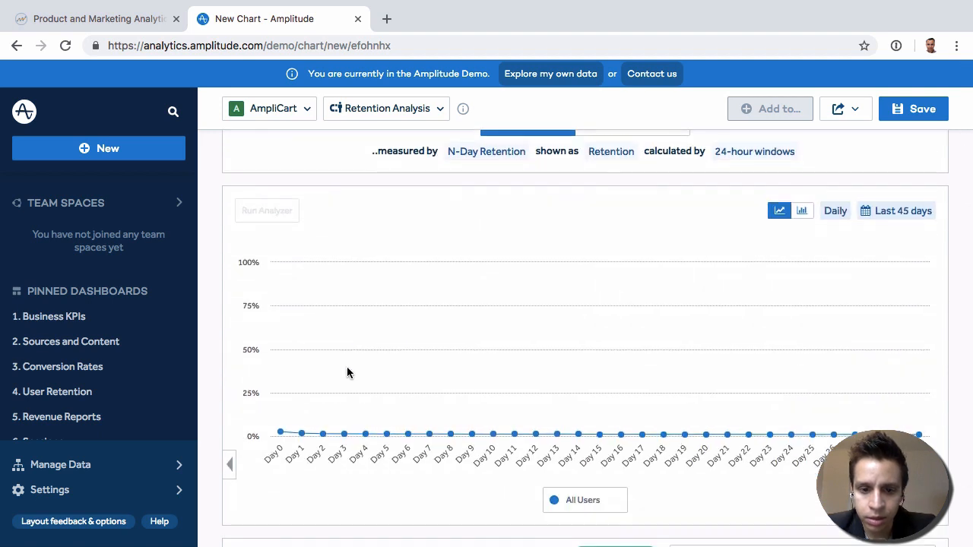
pyautogui.moveTo(280, 432)
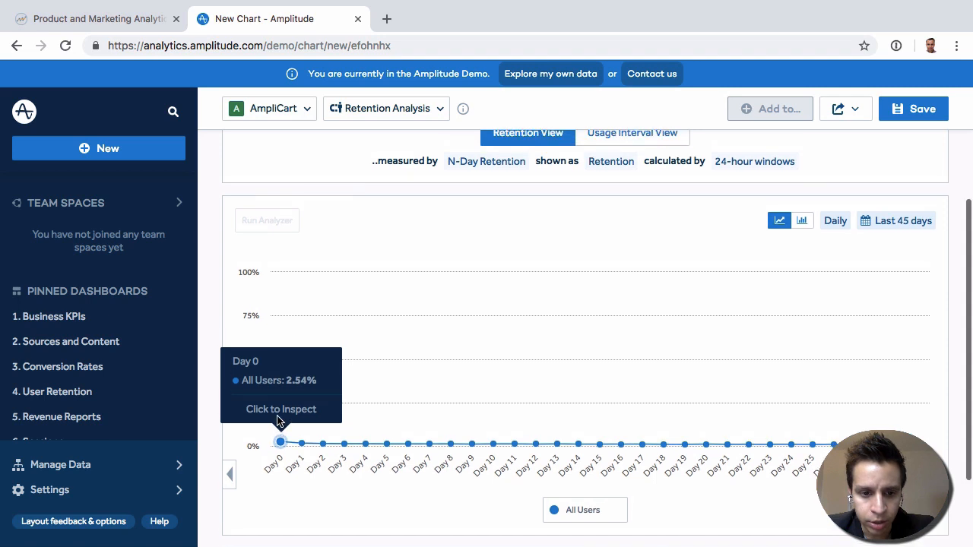
pyautogui.moveTo(301, 444)
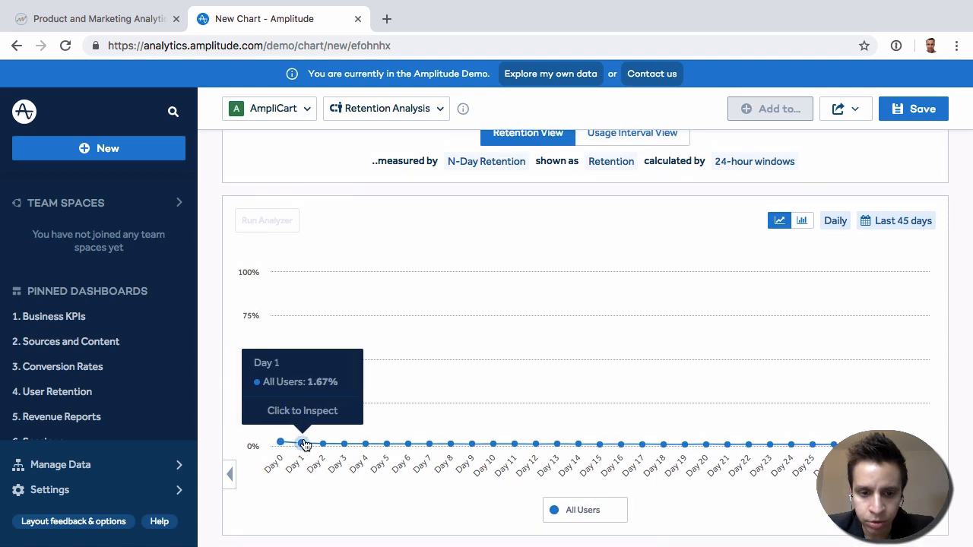
pyautogui.moveTo(272, 444)
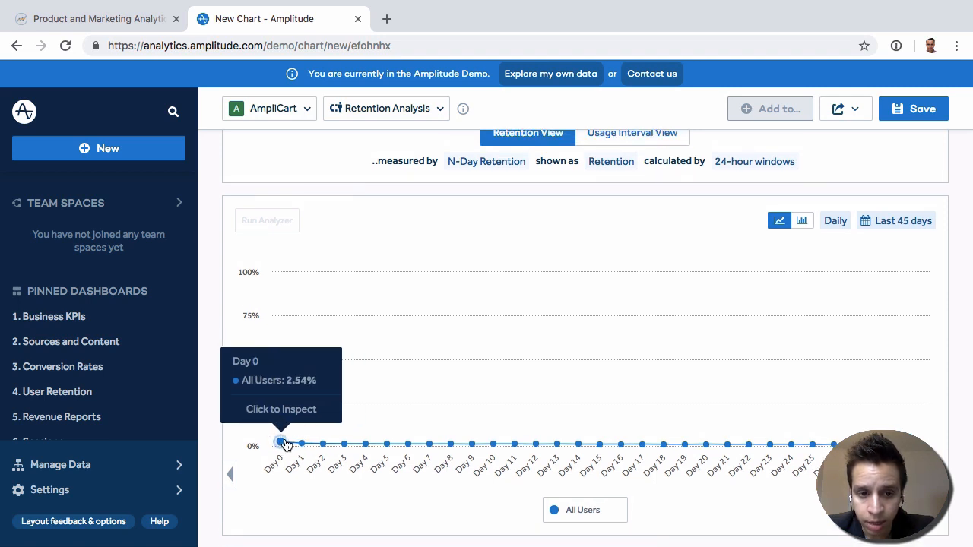
pyautogui.moveTo(297, 445)
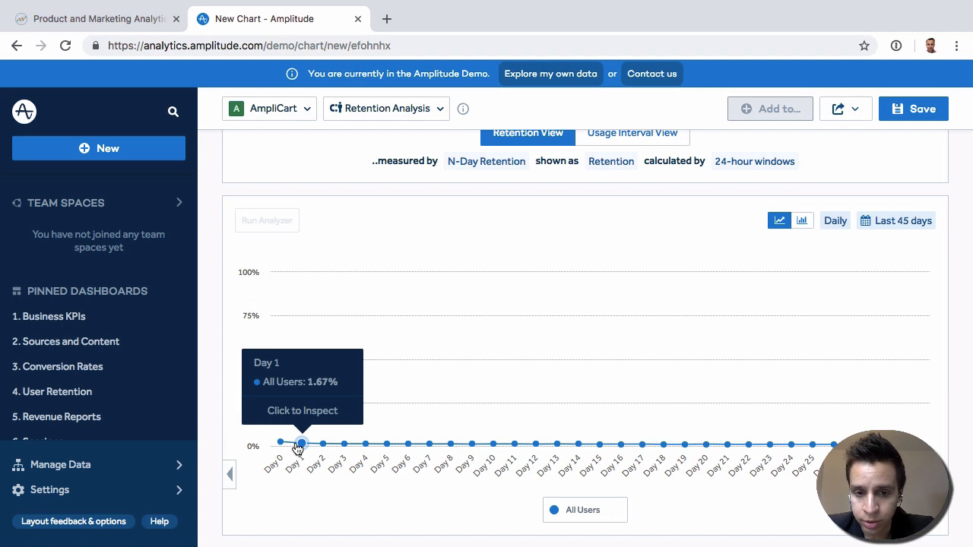
pyautogui.moveTo(364, 444)
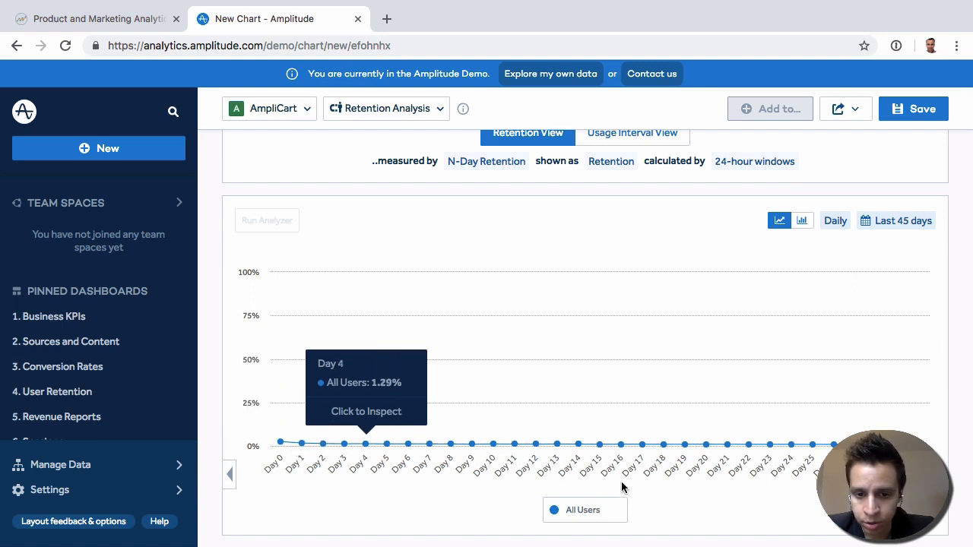
pyautogui.click(306, 237)
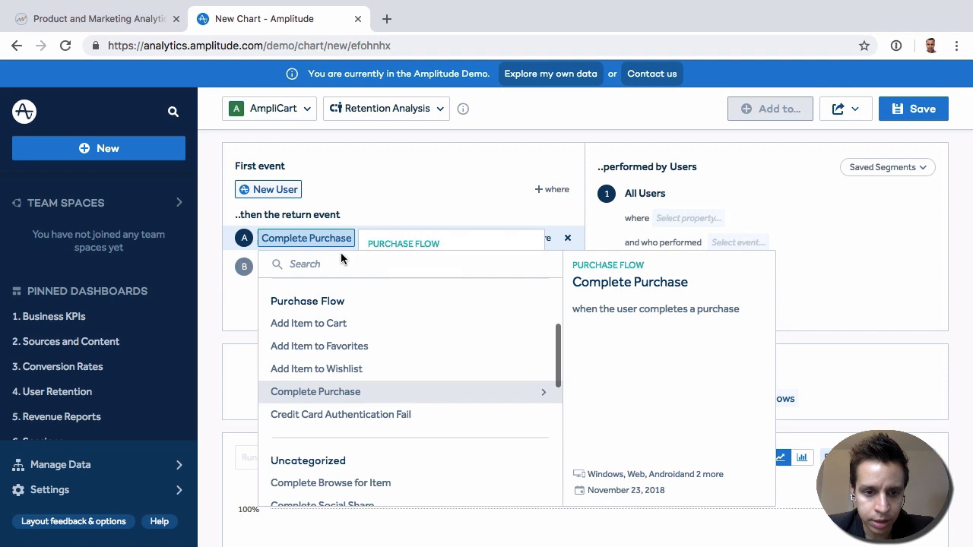
pyautogui.write('play')
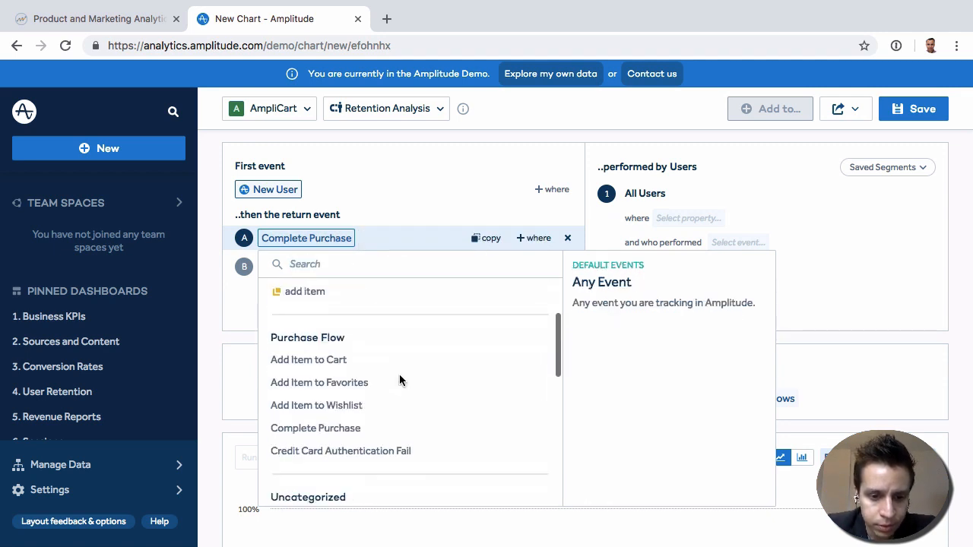
pyautogui.scroll(-3)
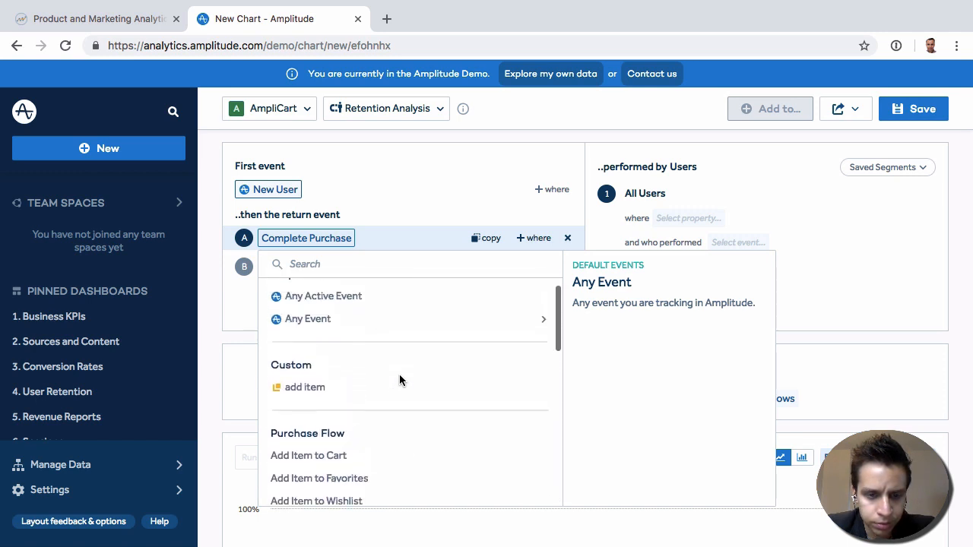
pyautogui.scroll(-3)
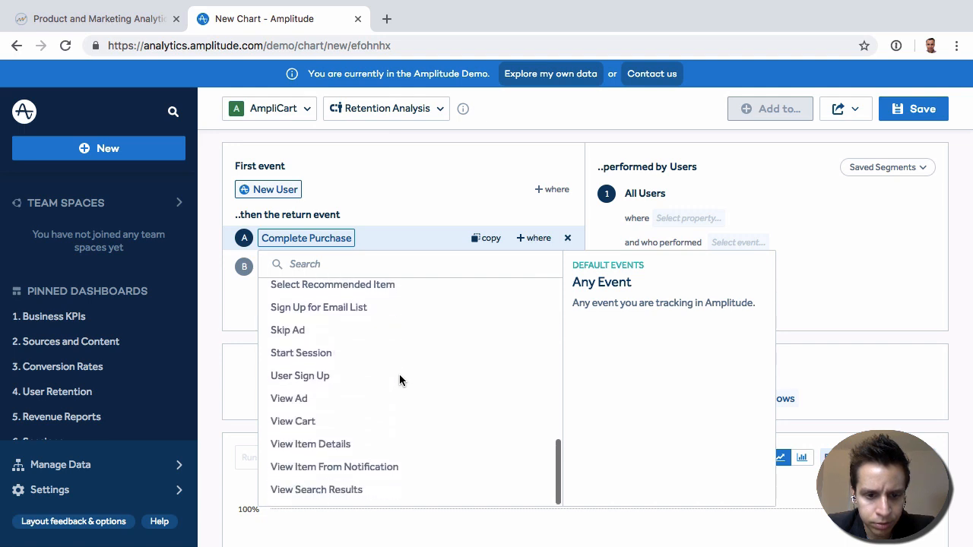
pyautogui.scroll(-3)
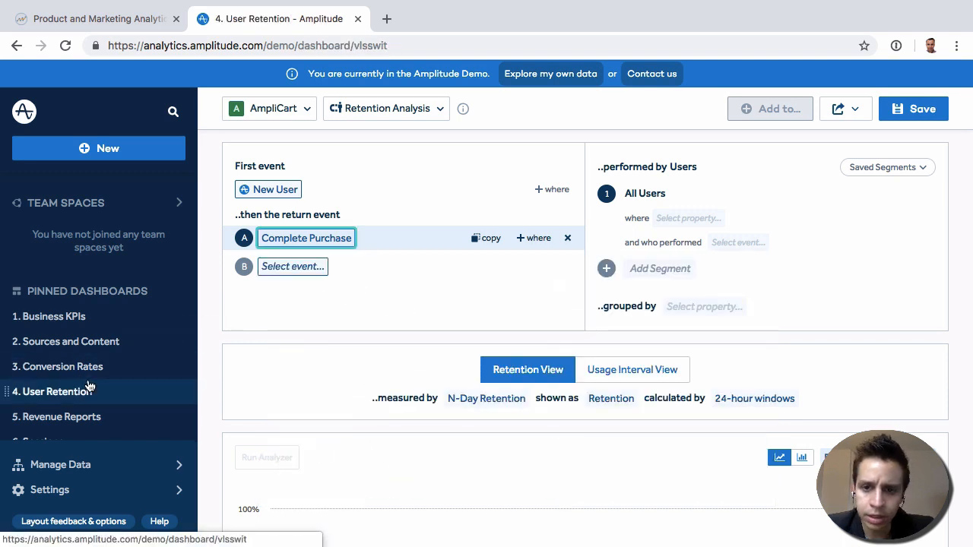
# Open the pinned '4. User Retention' dashboard and view the 'Retention based on #Friends Added' curve.
pyautogui.click(58, 392)
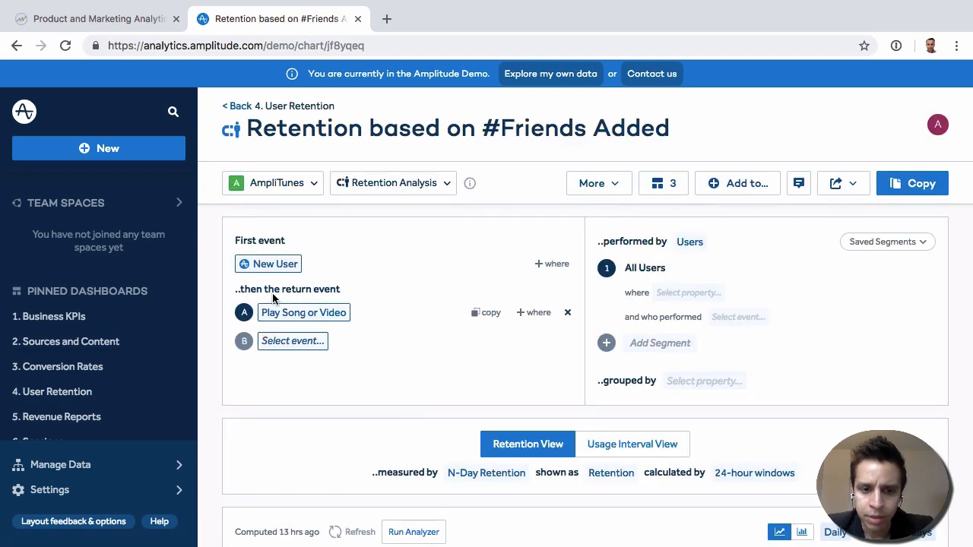
pyautogui.scroll(-3)
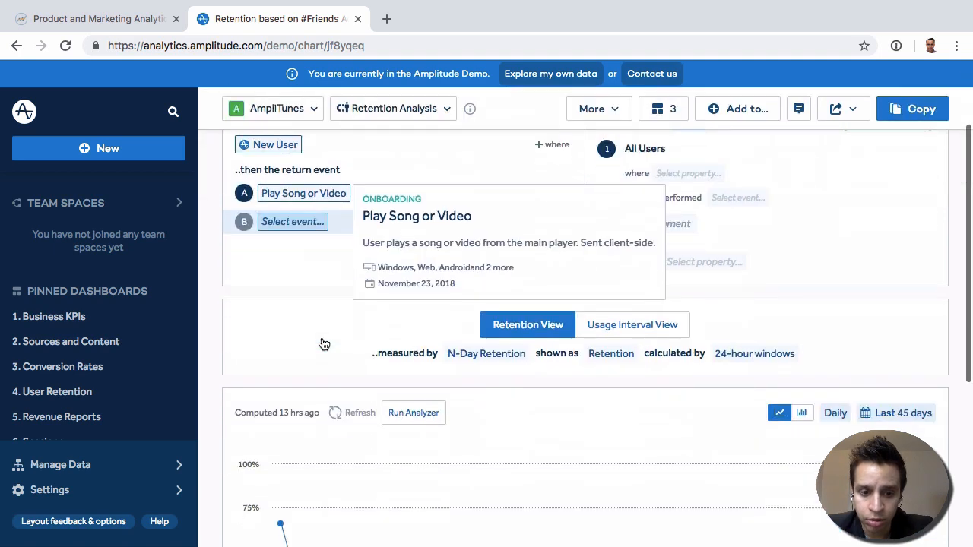
pyautogui.scroll(-3)
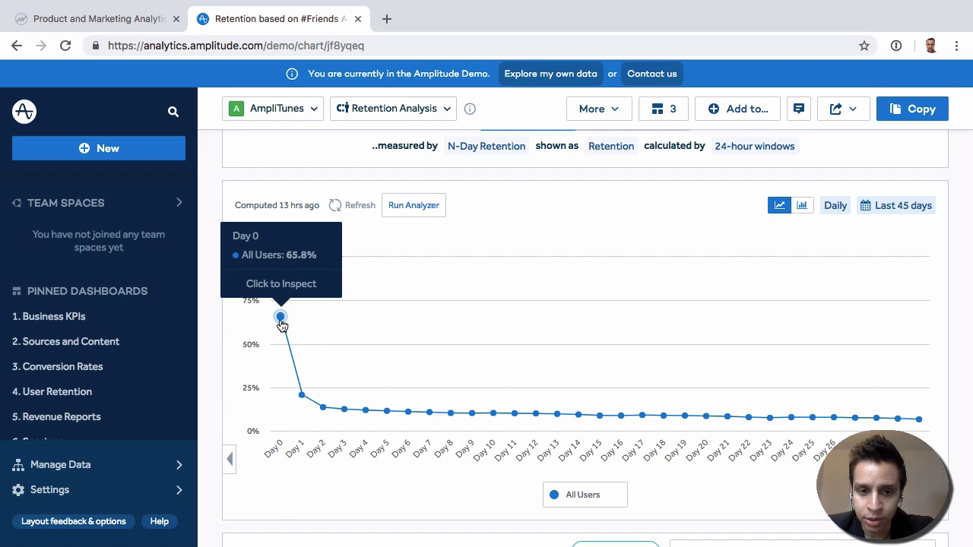
pyautogui.moveTo(299, 397)
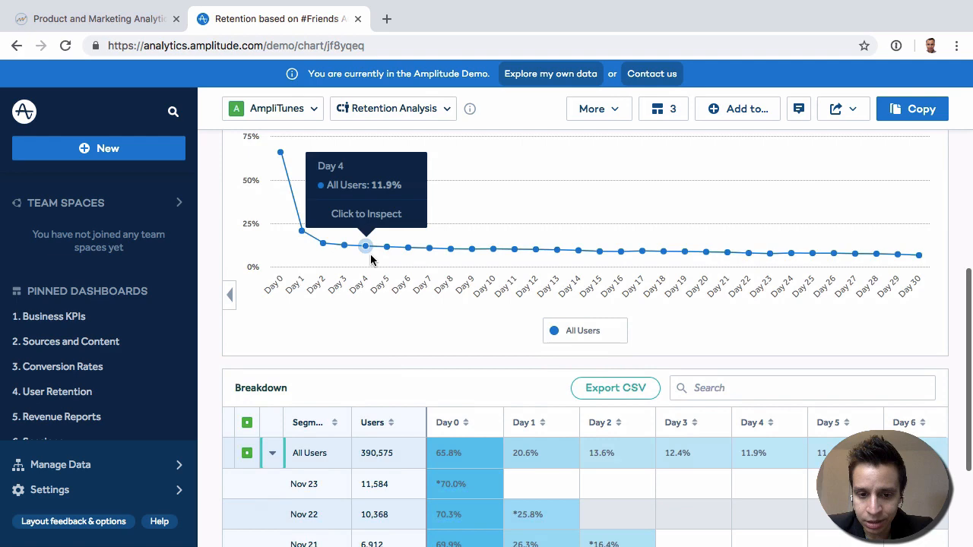
pyautogui.scroll(-3)
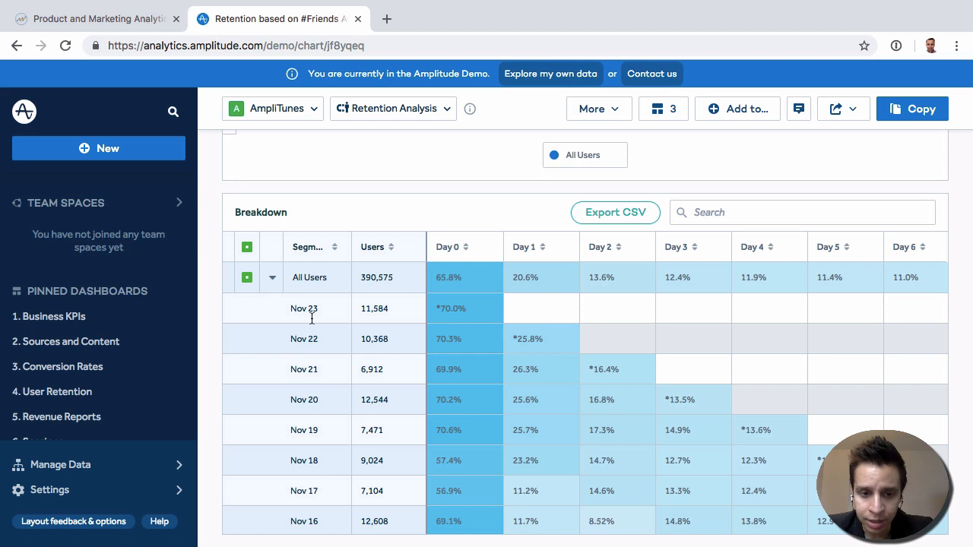
pyautogui.moveTo(380, 315)
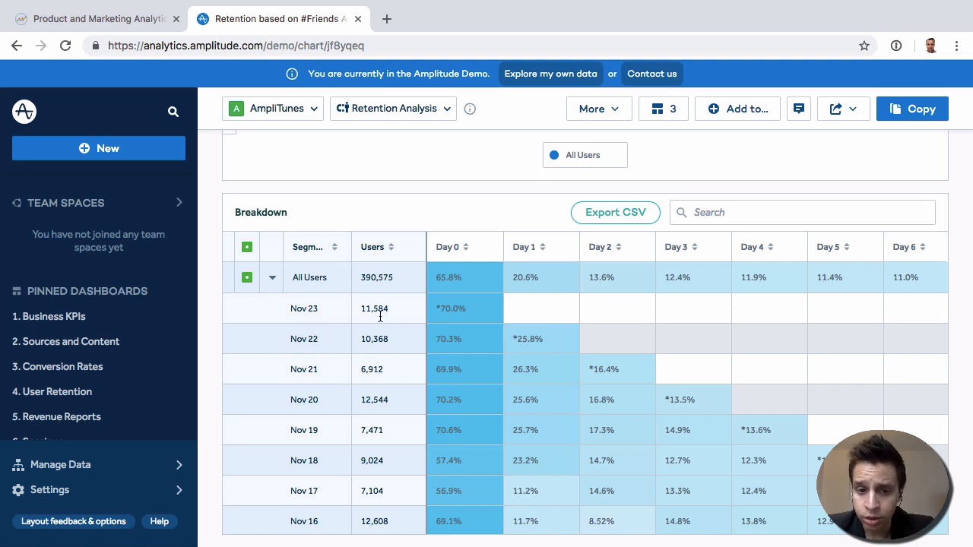
pyautogui.moveTo(391, 313)
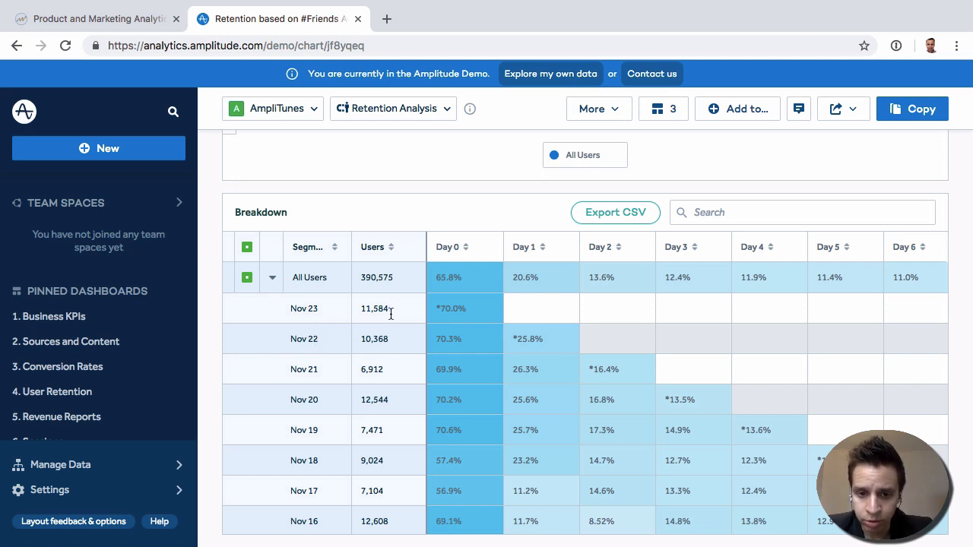
pyautogui.moveTo(447, 309)
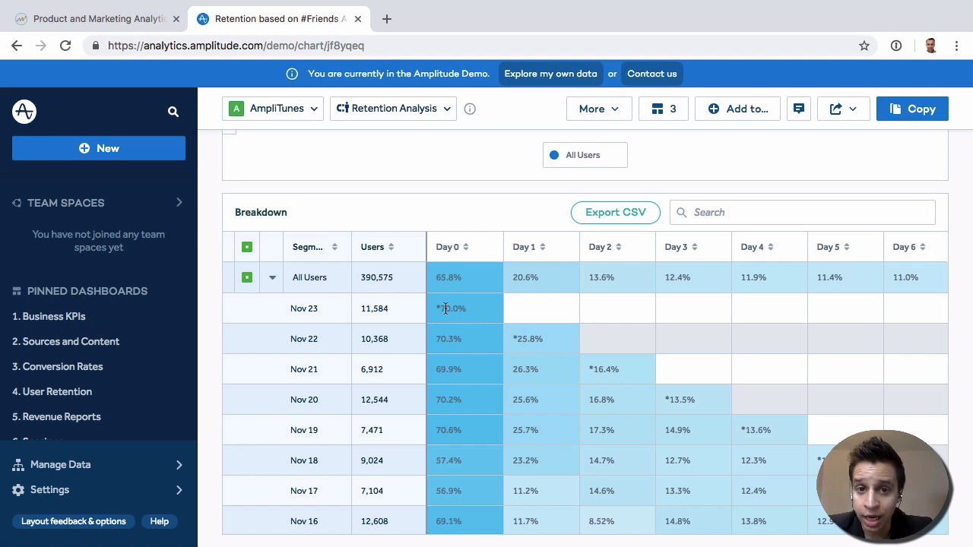
pyautogui.moveTo(465, 321)
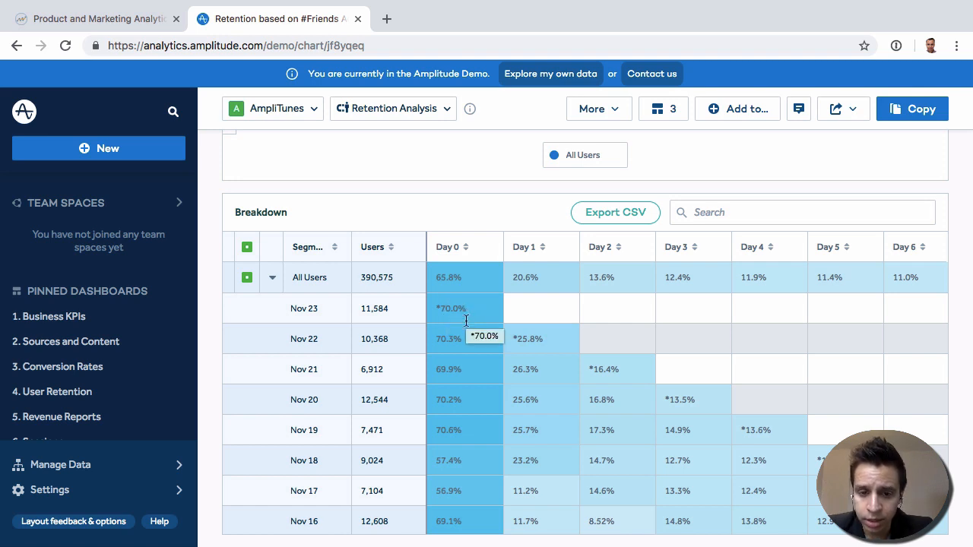
pyautogui.scroll(-3)
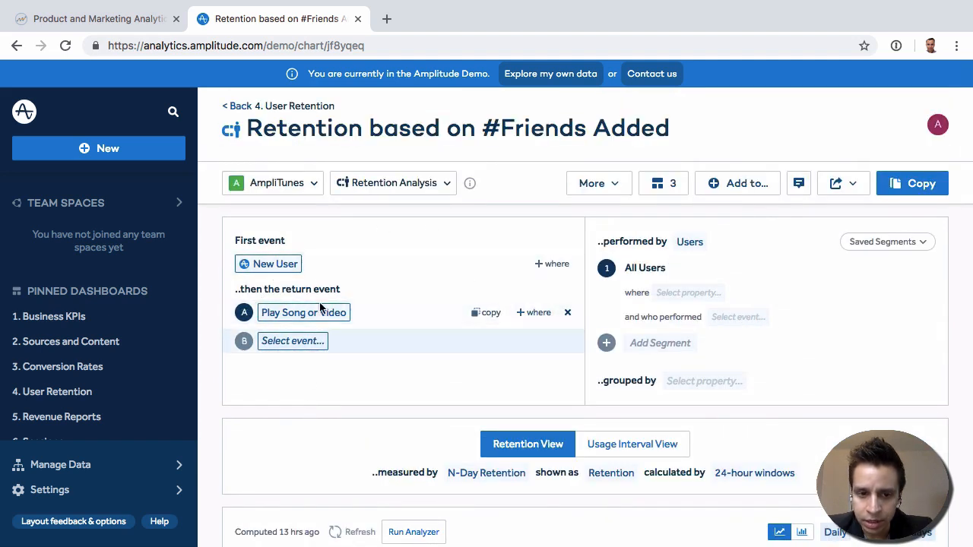
pyautogui.click(273, 264)
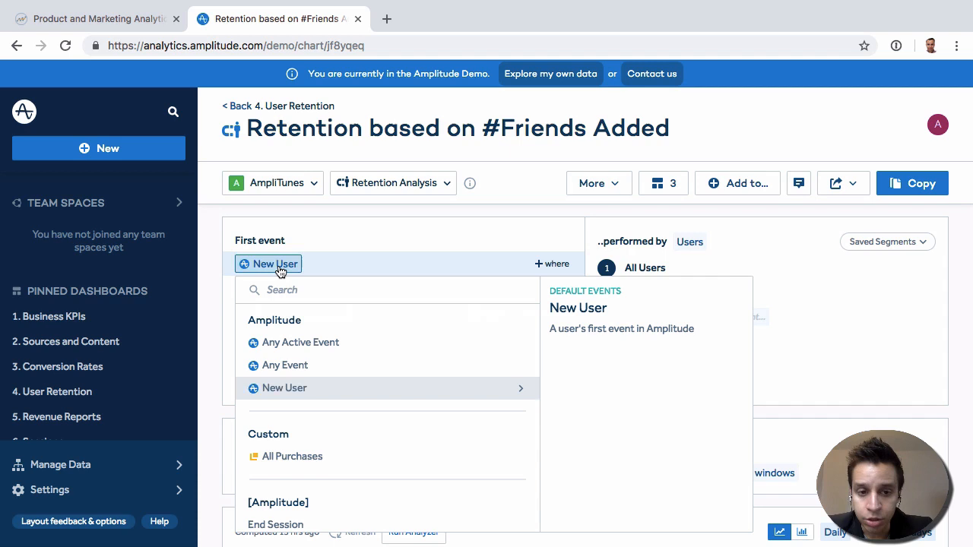
pyautogui.click(286, 390)
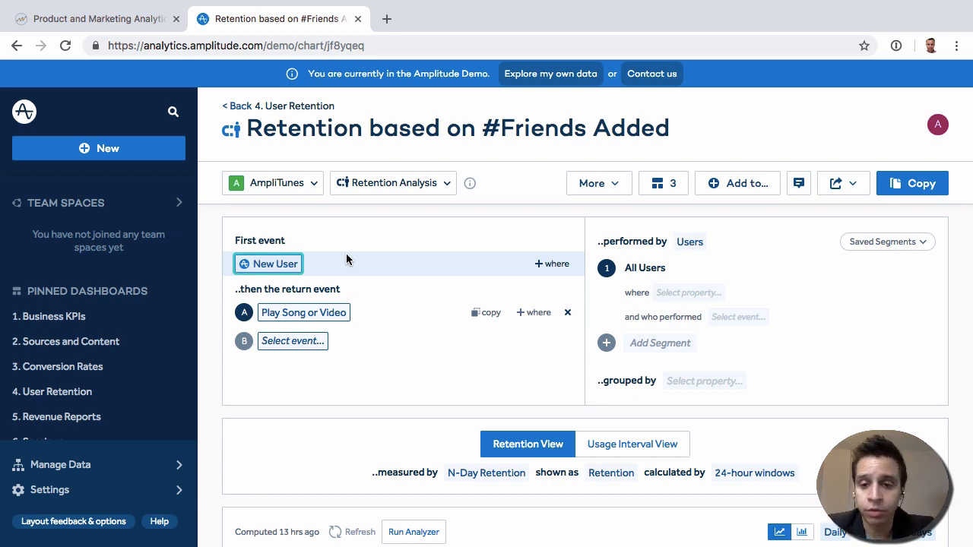
# Keep N-Day Retention as the measure and bring up the 24-hour windows calculation choices.
pyautogui.scroll(-3)
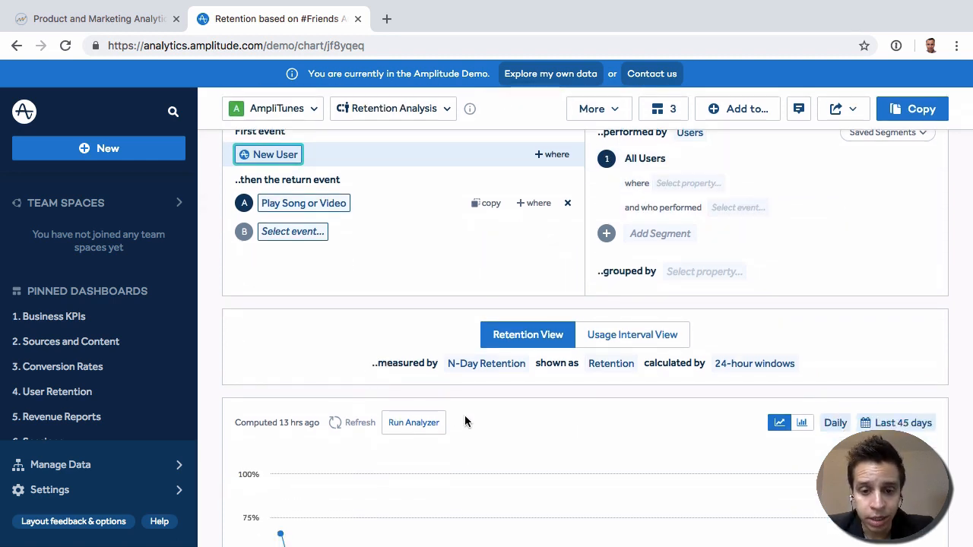
pyautogui.scroll(-3)
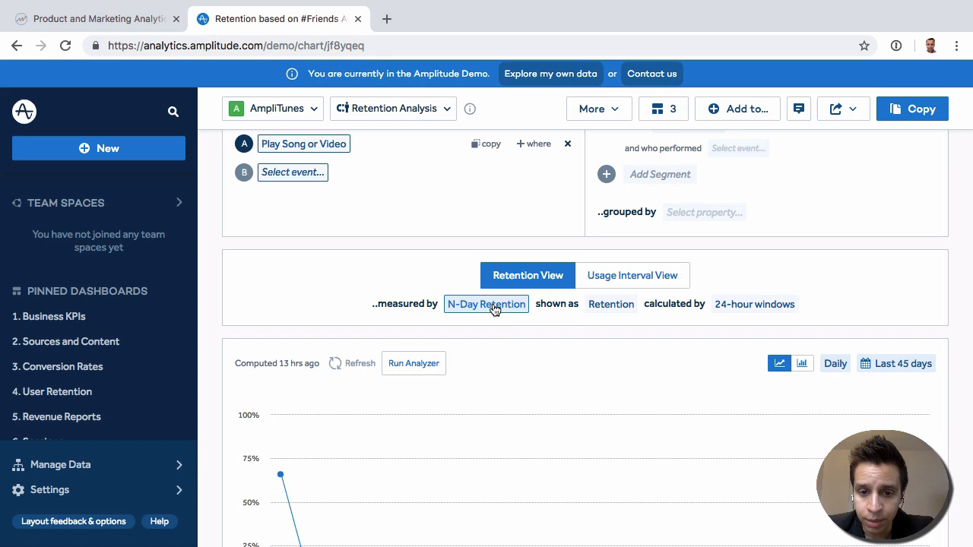
pyautogui.click(487, 304)
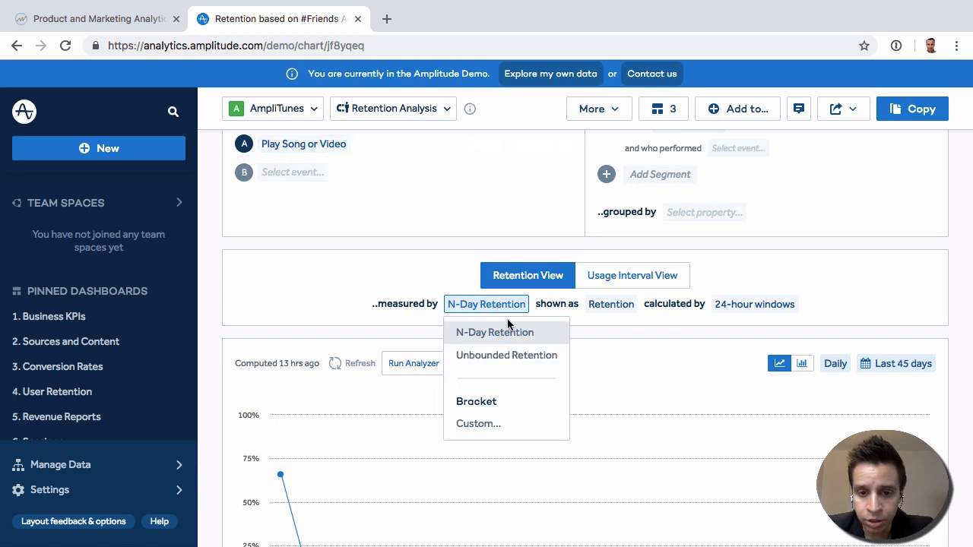
pyautogui.moveTo(523, 356)
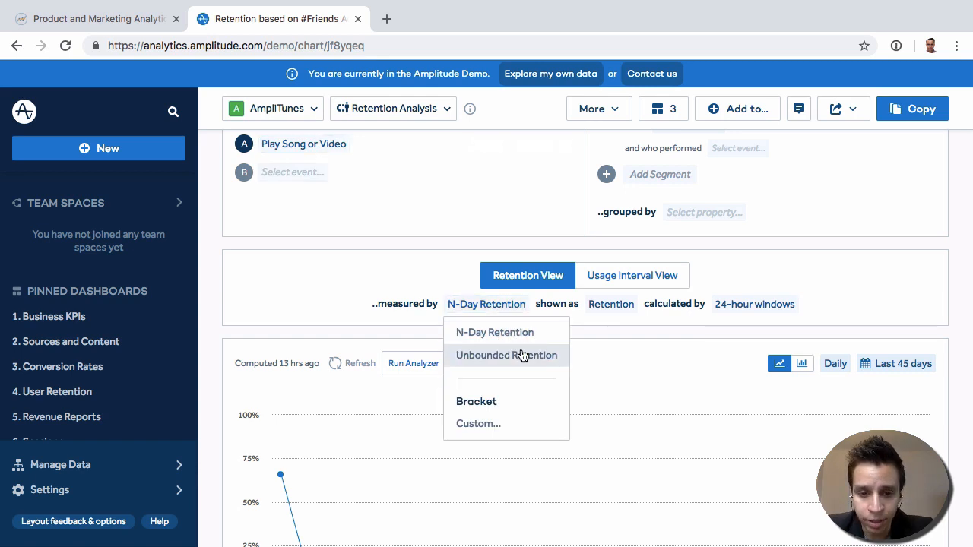
pyautogui.moveTo(417, 462)
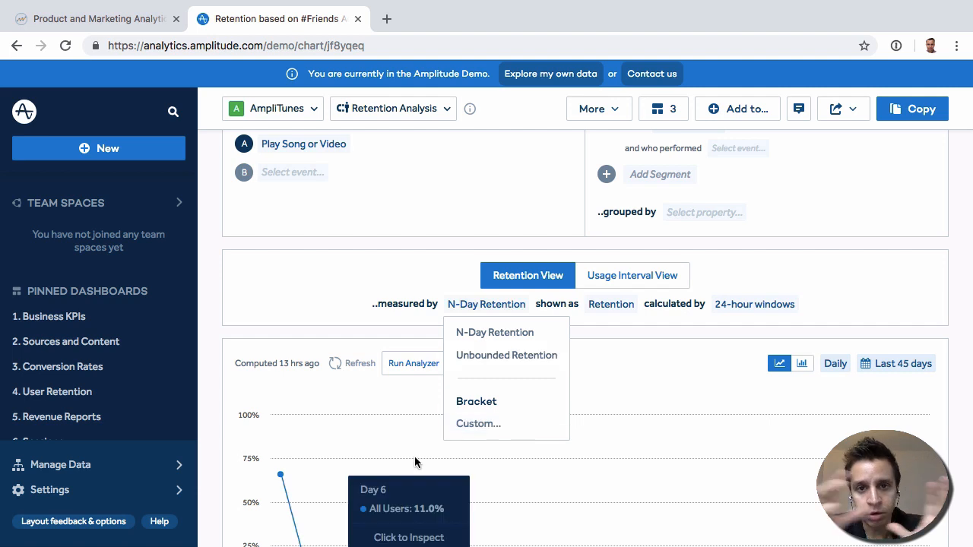
pyautogui.click(495, 331)
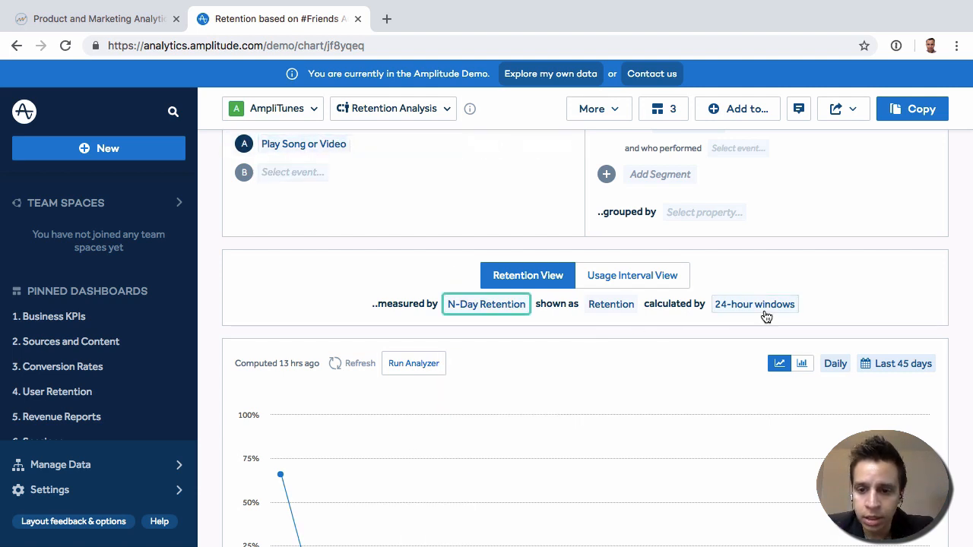
pyautogui.click(754, 304)
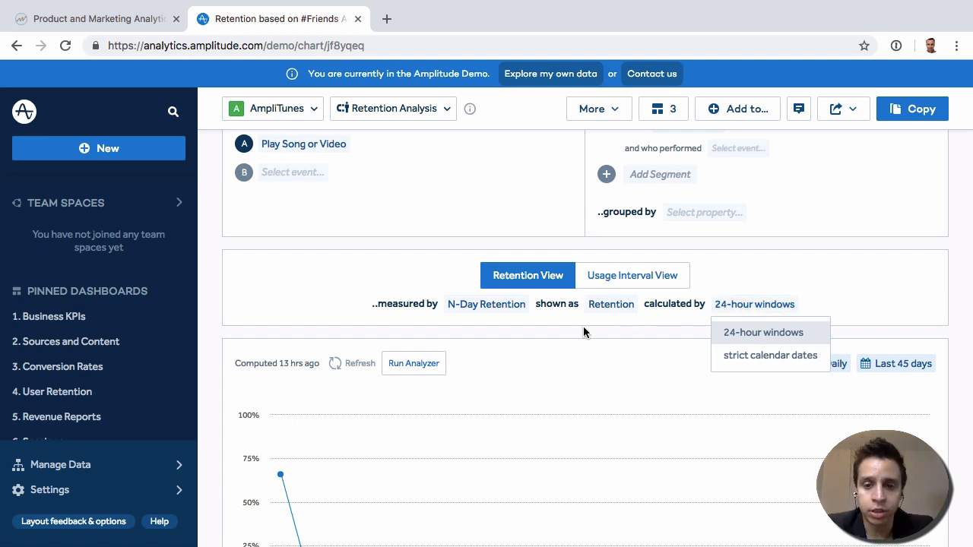
# Show retention as Change Over Time with Day 1, 7, 14 and 30 lines.
pyautogui.click(611, 304)
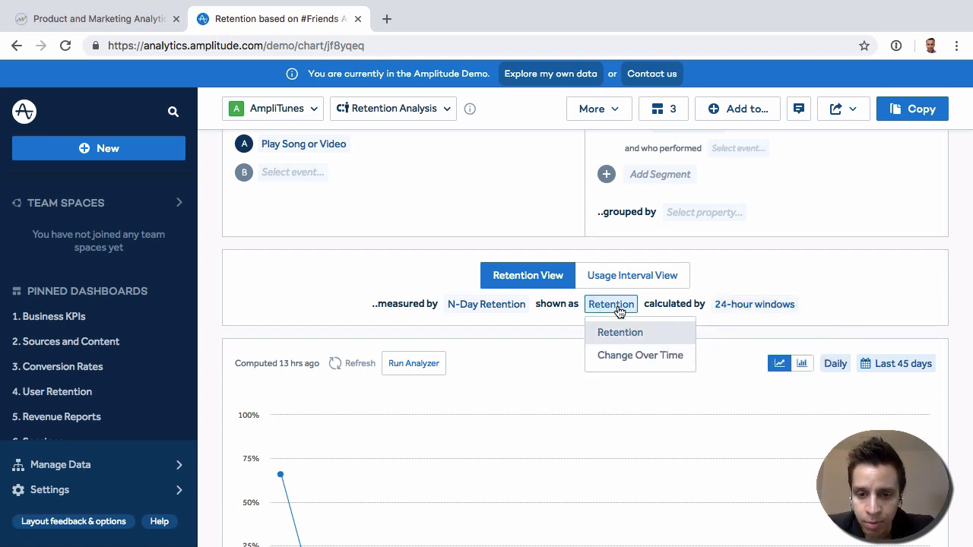
pyautogui.click(638, 356)
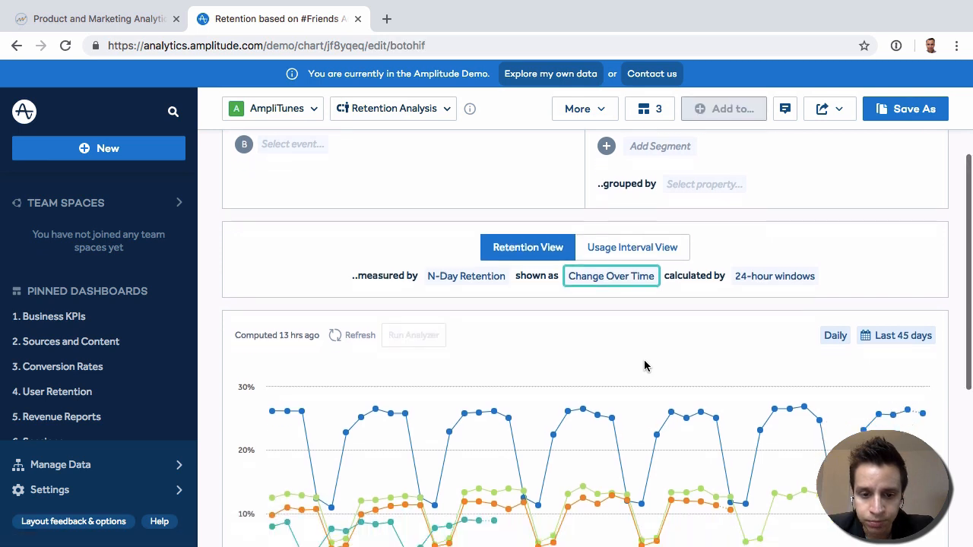
pyautogui.scroll(-3)
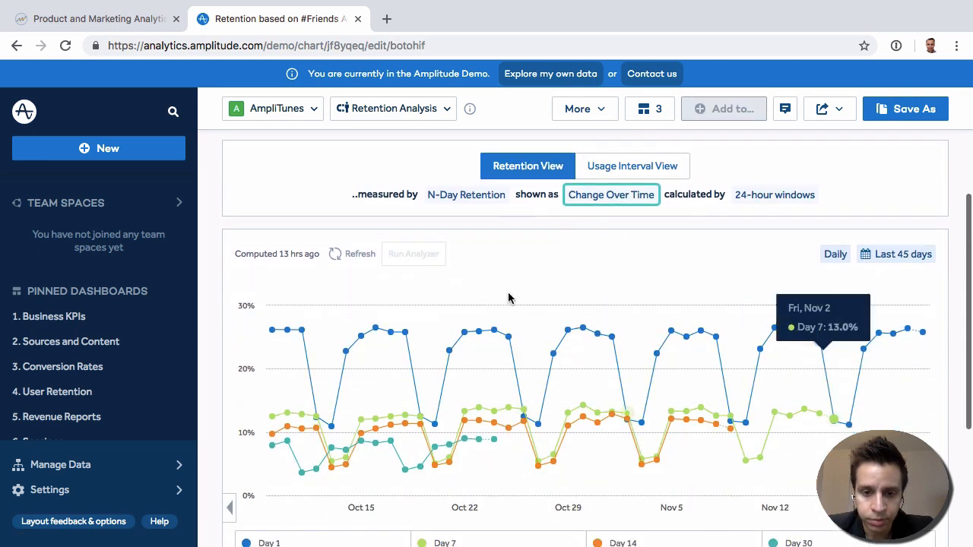
pyautogui.moveTo(496, 432)
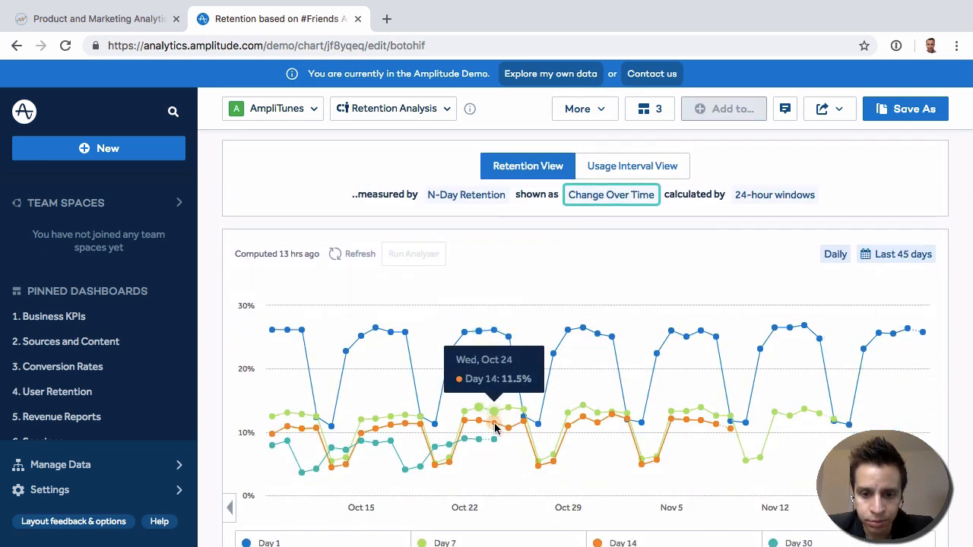
pyautogui.moveTo(712, 337)
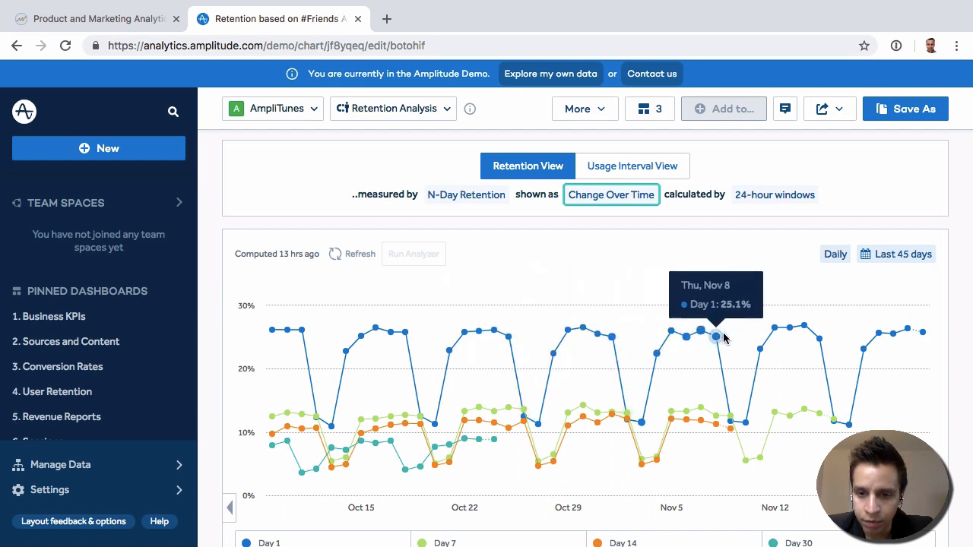
pyautogui.moveTo(688, 432)
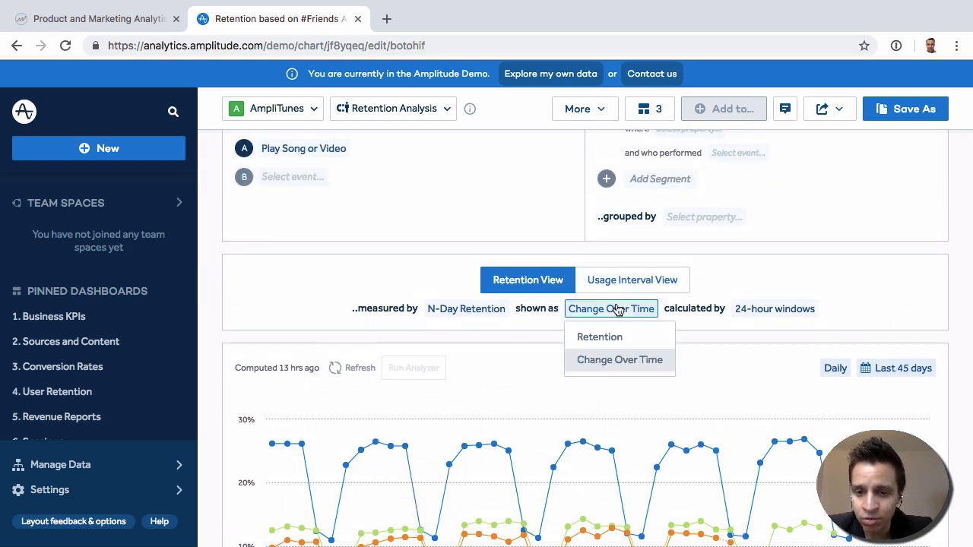
# Set the 'shown as' choice back to Retention, restoring the N-Day retention curve.
pyautogui.click(599, 337)
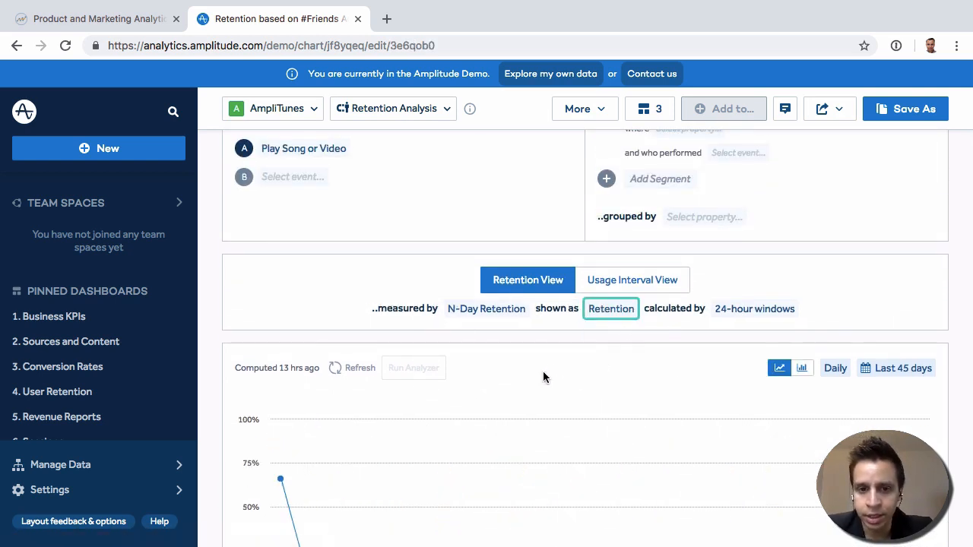
pyautogui.scroll(3)
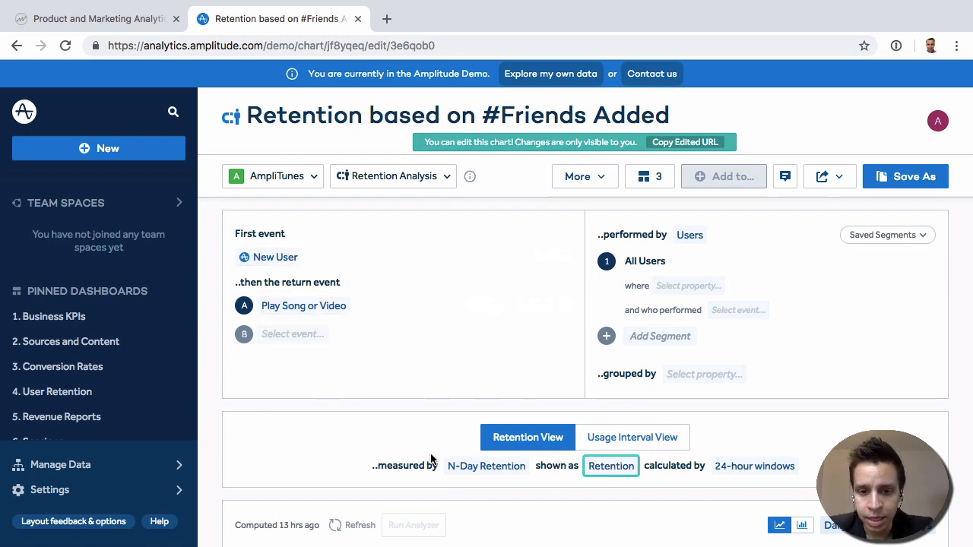
pyautogui.scroll(-3)
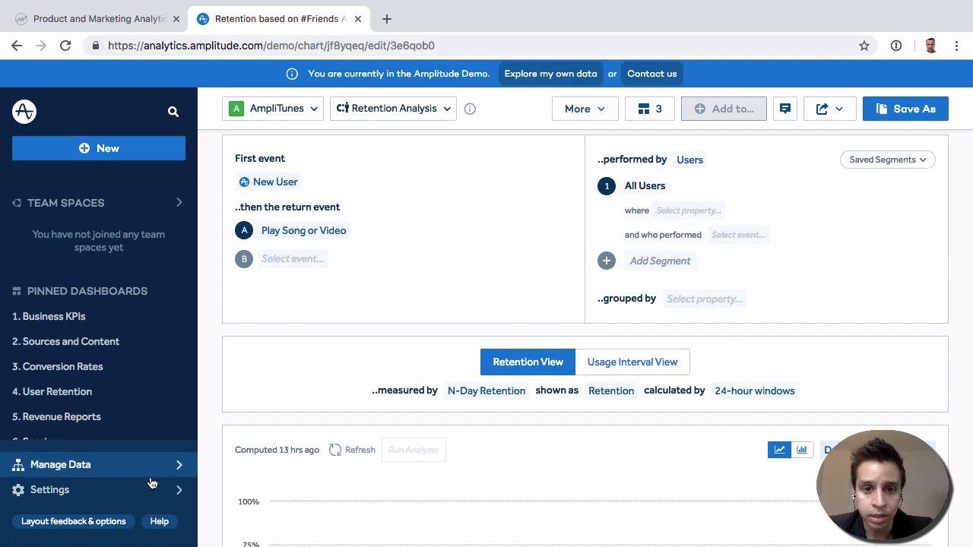
pyautogui.scroll(-3)
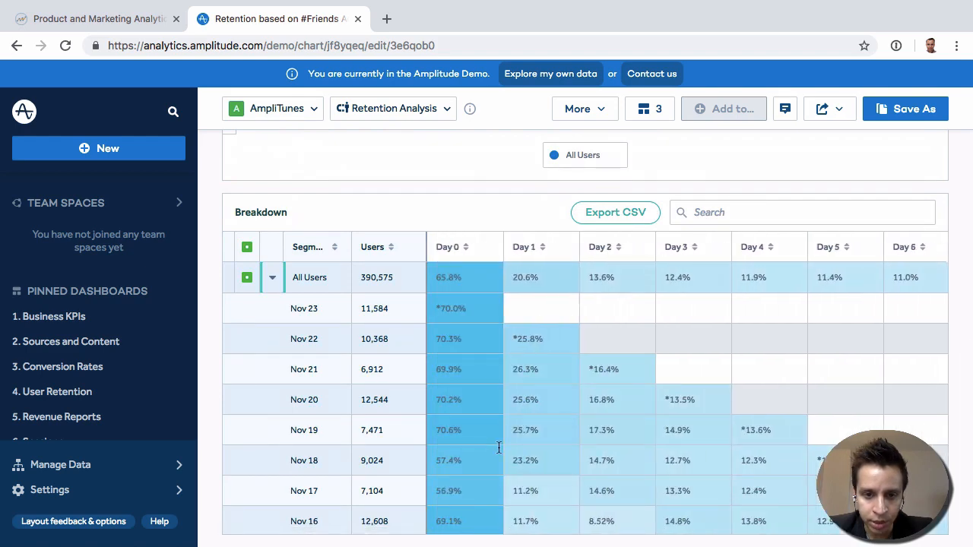
pyautogui.scroll(-3)
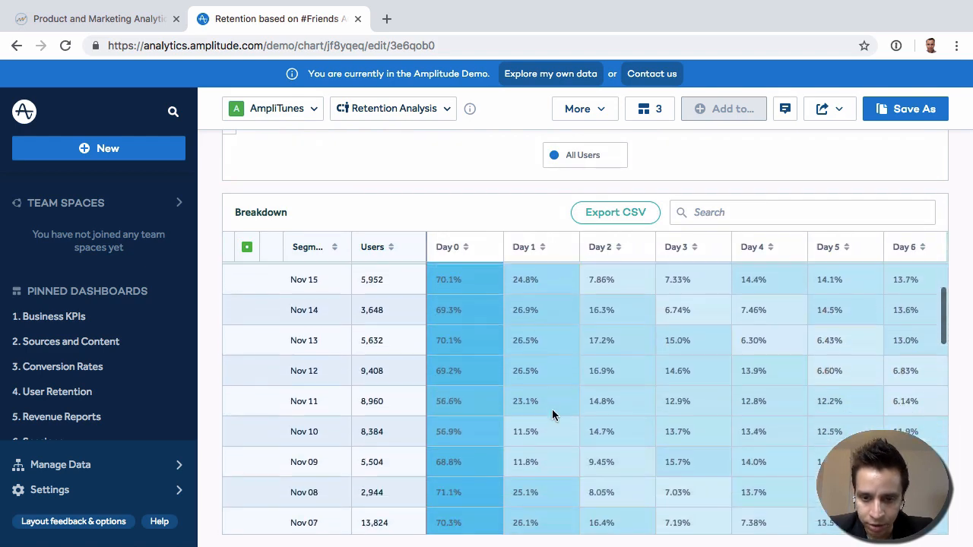
pyautogui.scroll(-3)
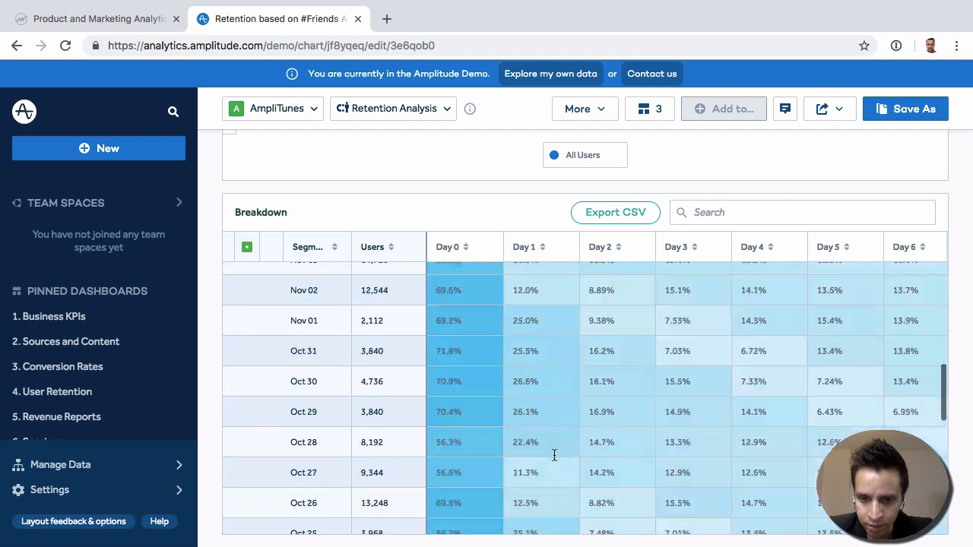
pyautogui.scroll(-3)
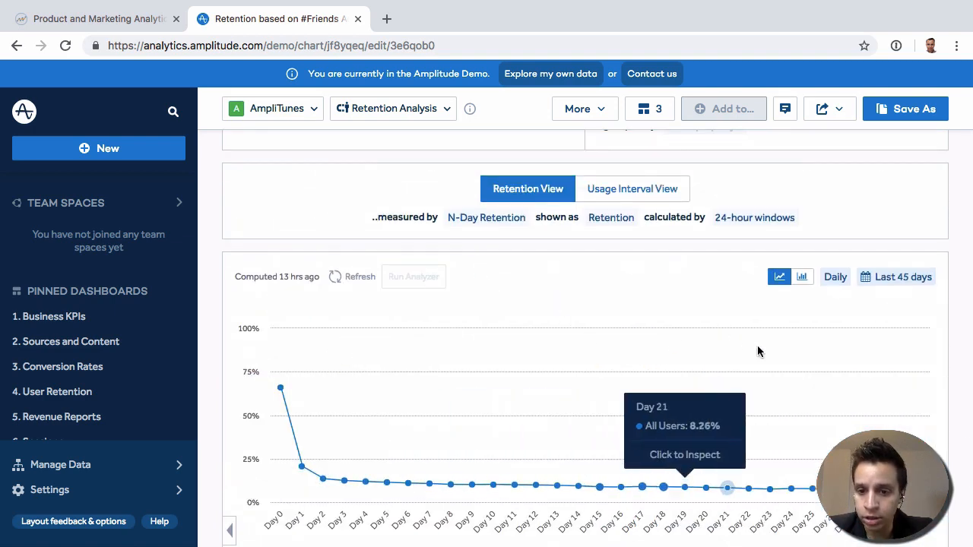
pyautogui.moveTo(599, 486)
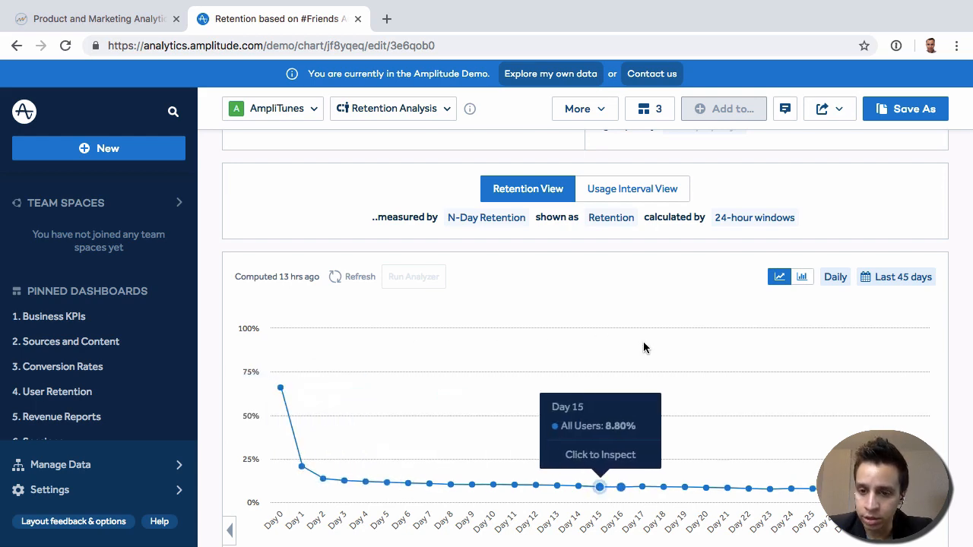
pyautogui.scroll(3)
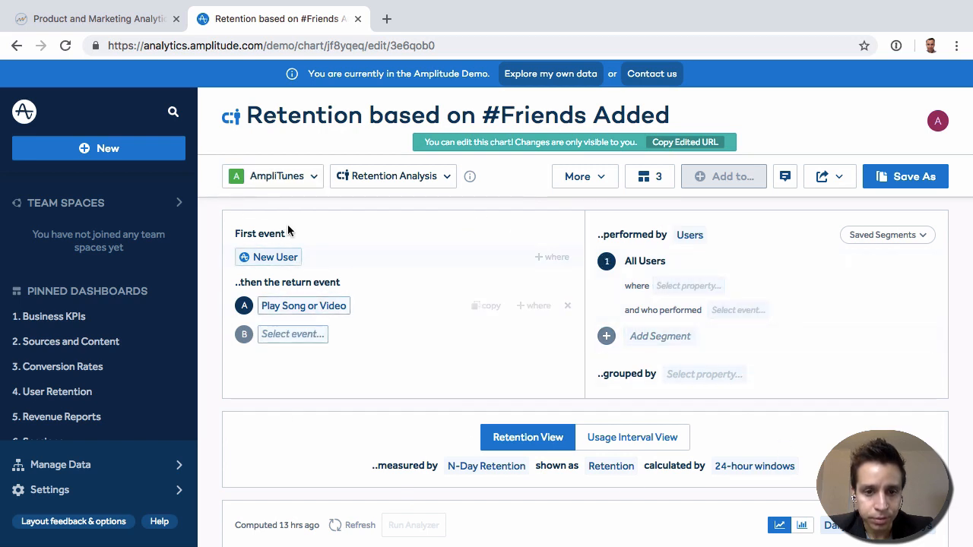
pyautogui.moveTo(367, 147)
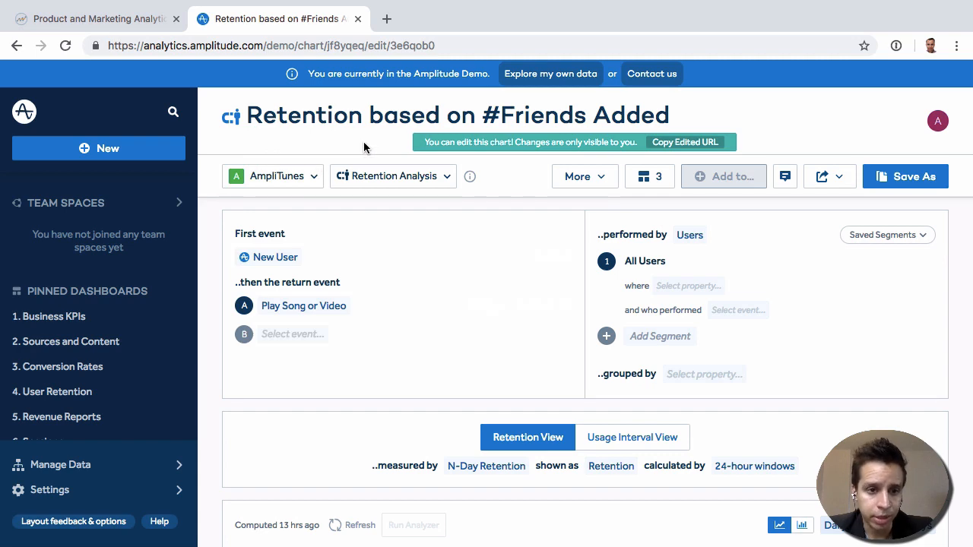
pyautogui.moveTo(167, 159)
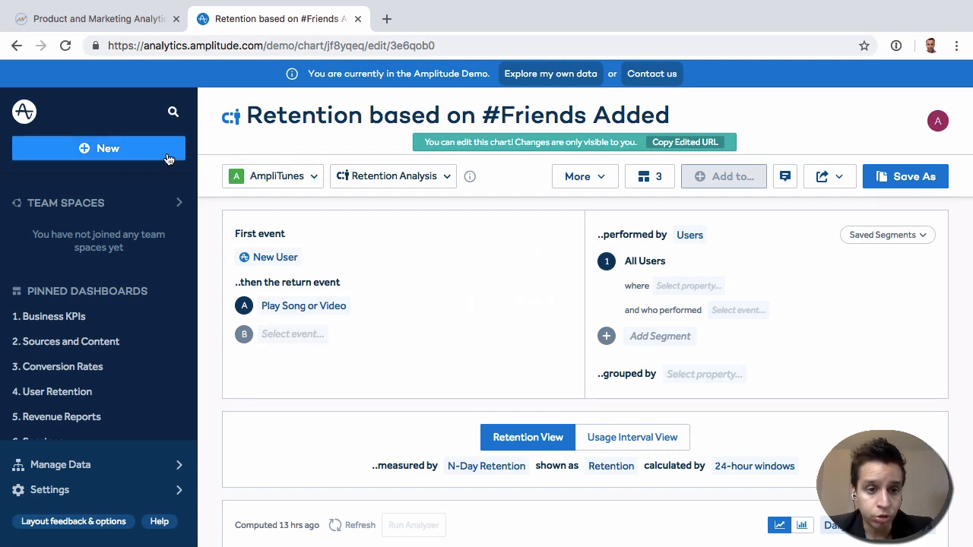
pyautogui.click(98, 149)
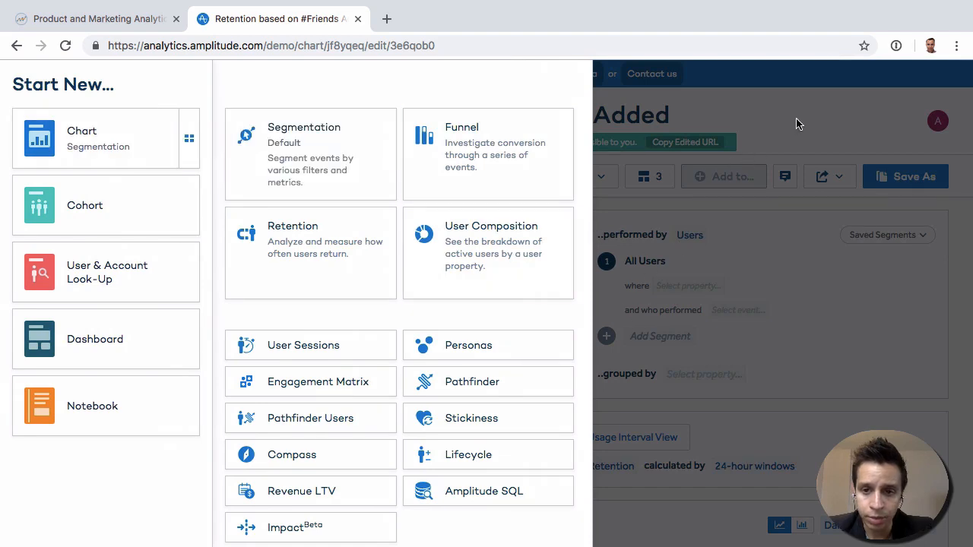
pyautogui.click(799, 125)
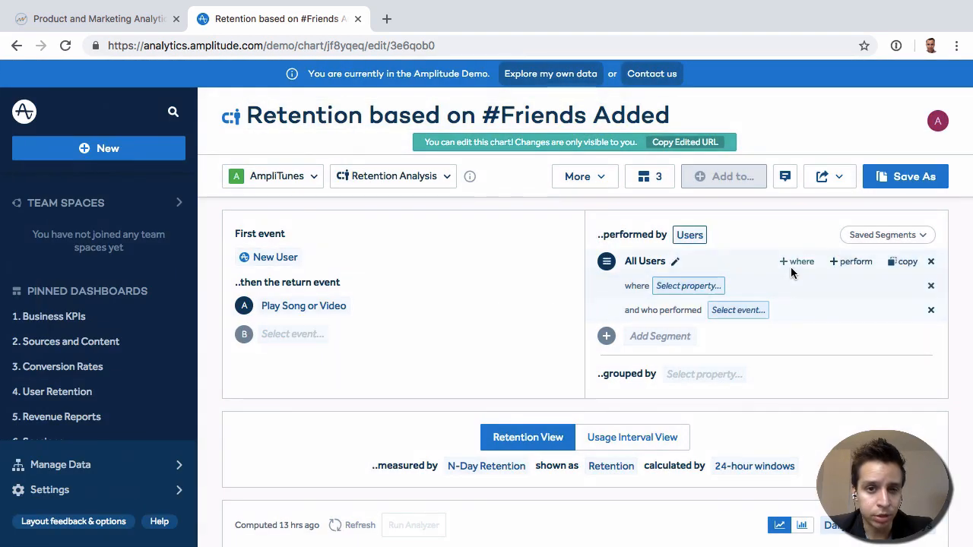